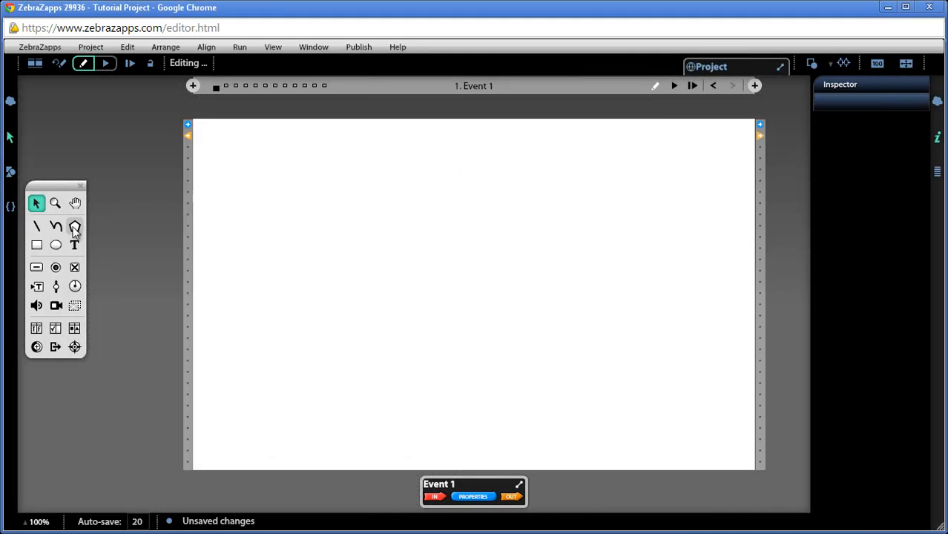
# - Create a checkbox object on the Event 1 stage using the checkbox tool
pyautogui.click(75, 267)
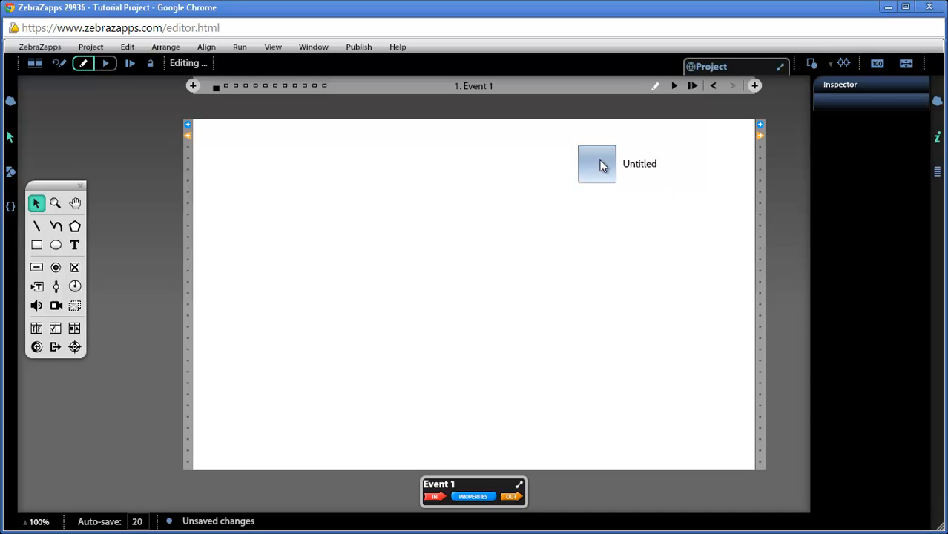
# - Select the new checkbox and list all its property categories in the message center
pyautogui.click(596, 163)
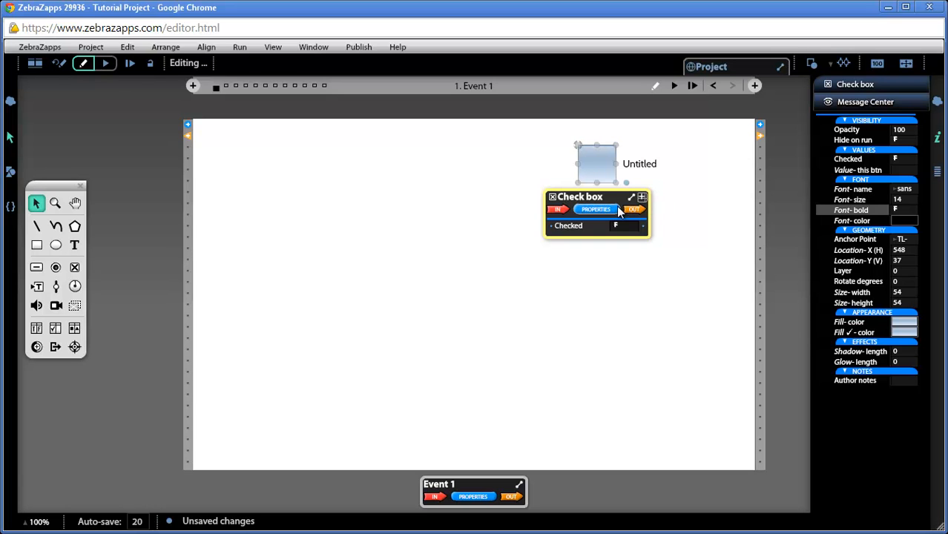
pyautogui.click(596, 209)
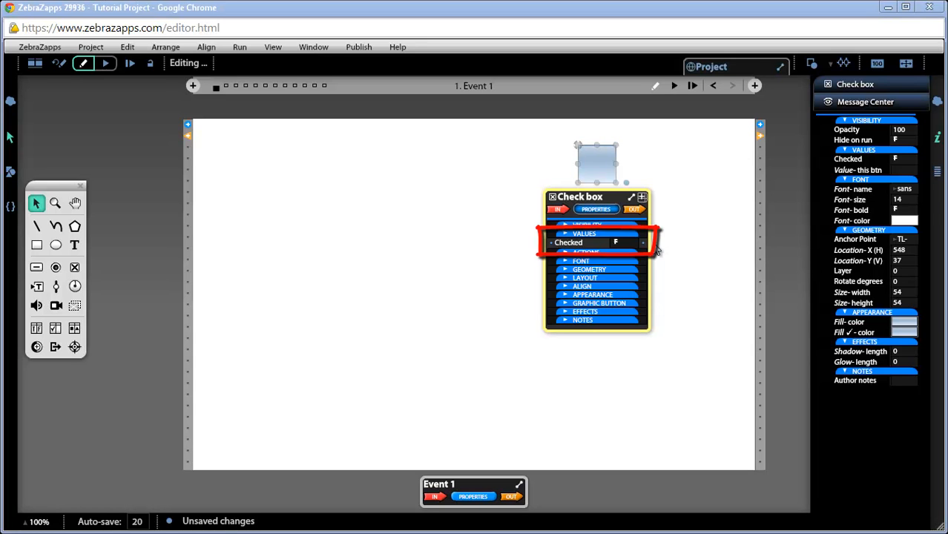
pyautogui.moveTo(655, 250)
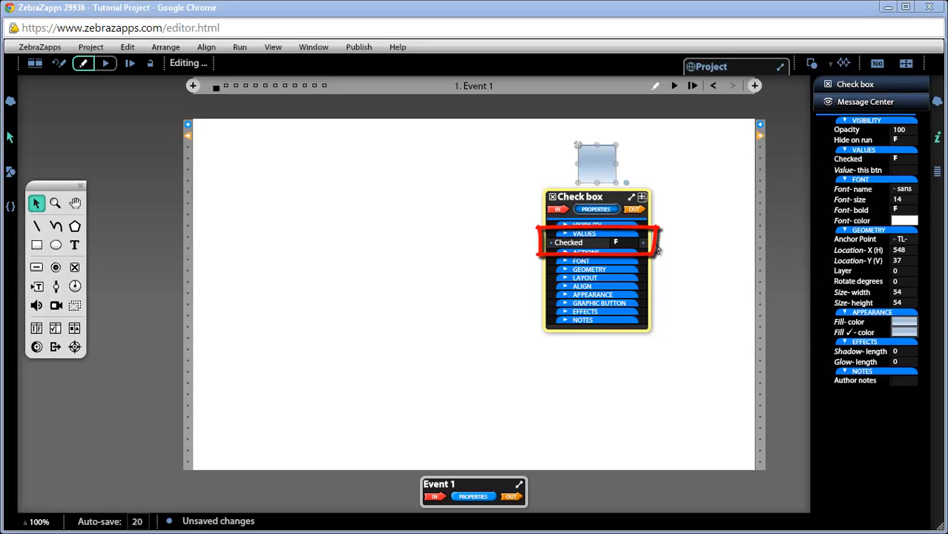
pyautogui.moveTo(630, 171)
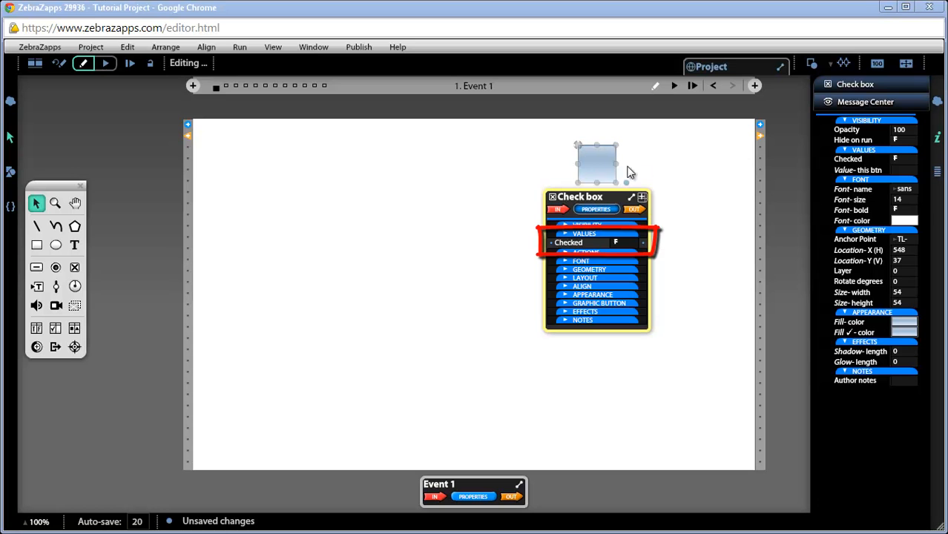
pyautogui.click(616, 243)
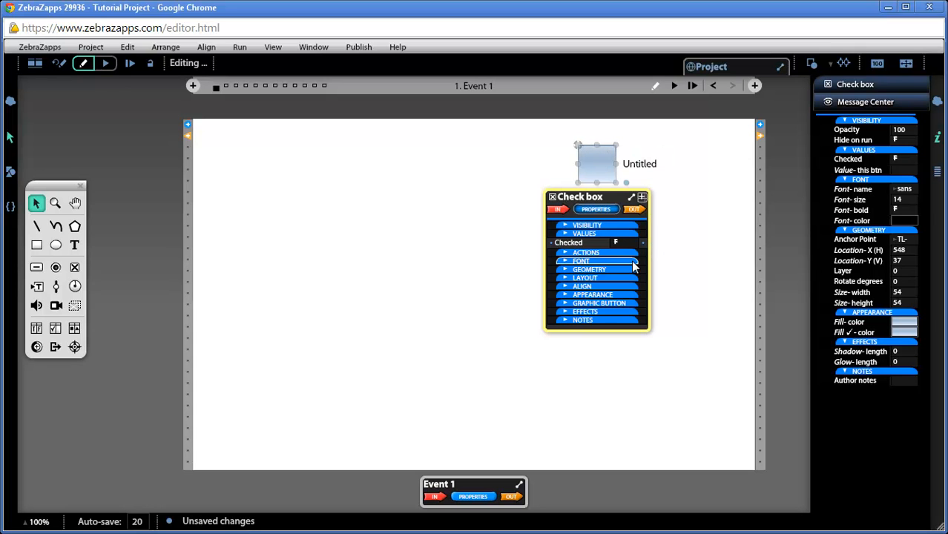
# - Expand FONT and set the label's font color to red and font size to 20
pyautogui.click(581, 261)
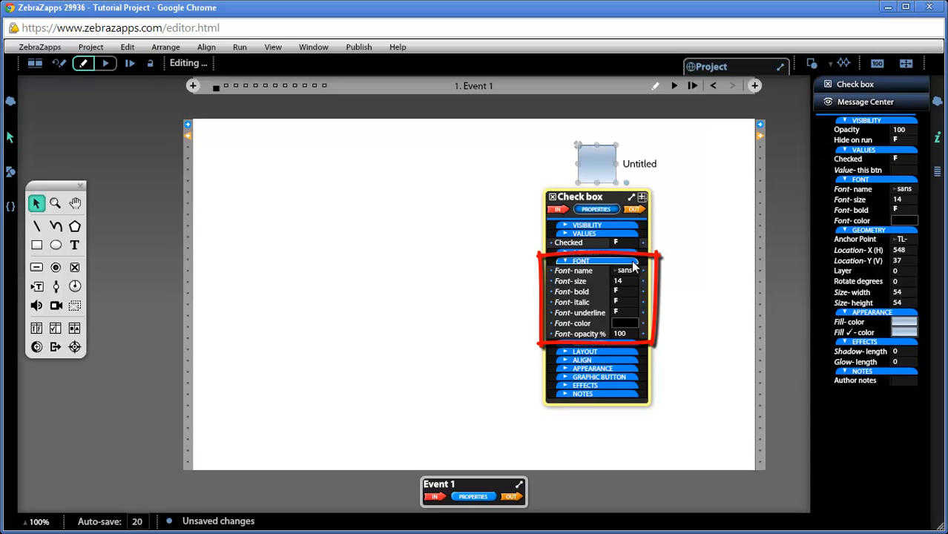
pyautogui.click(586, 251)
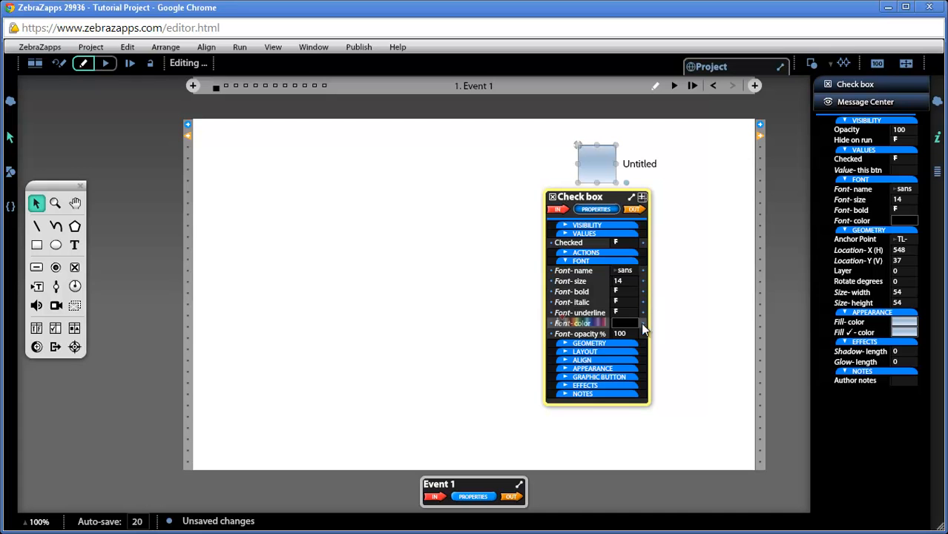
pyautogui.click(627, 322)
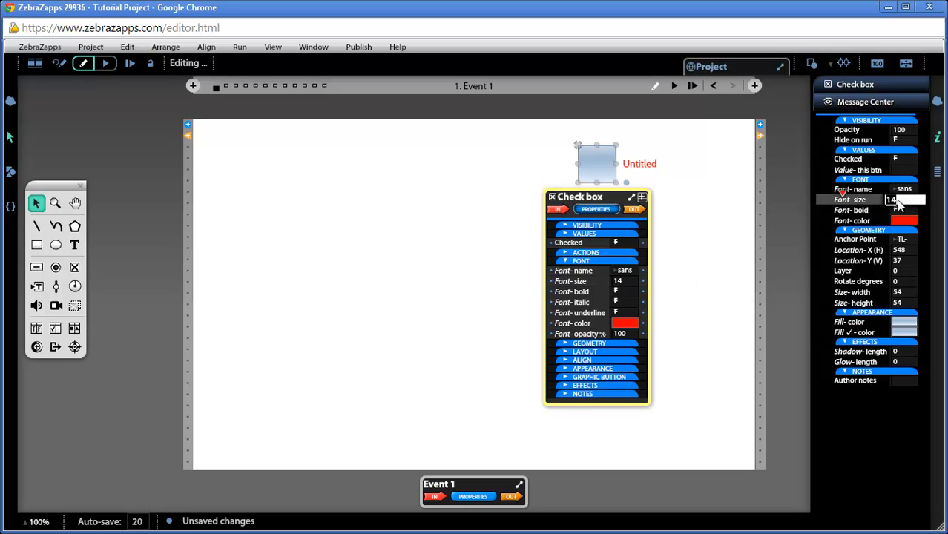
pyautogui.write('18')
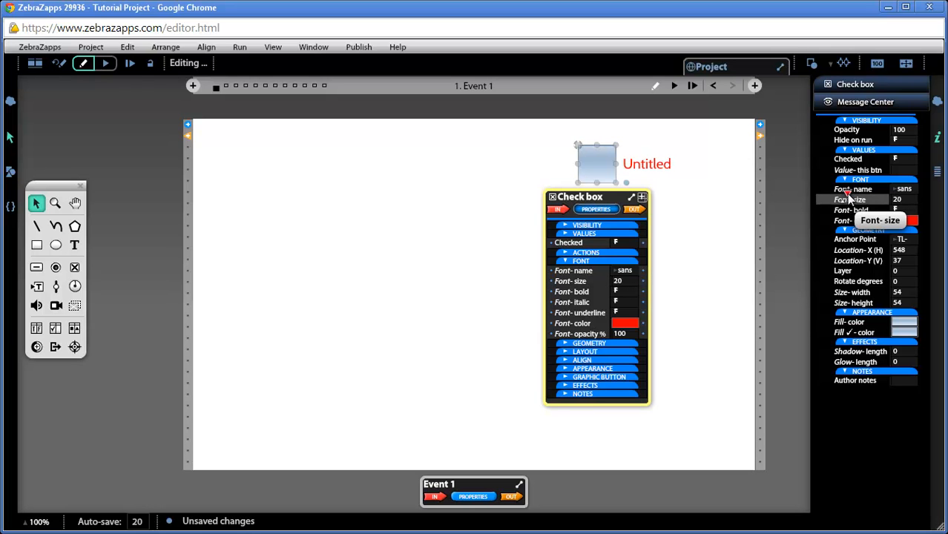
pyautogui.moveTo(657, 287)
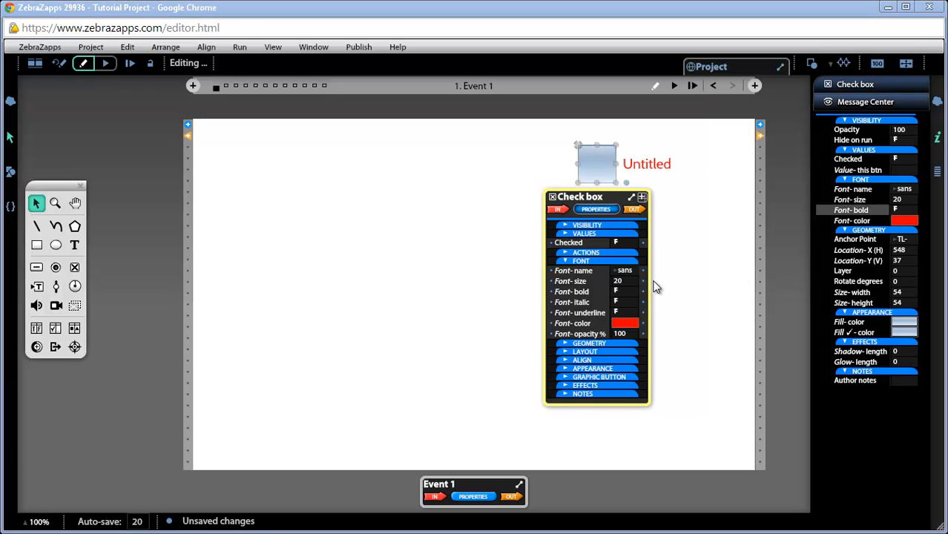
pyautogui.moveTo(650, 307)
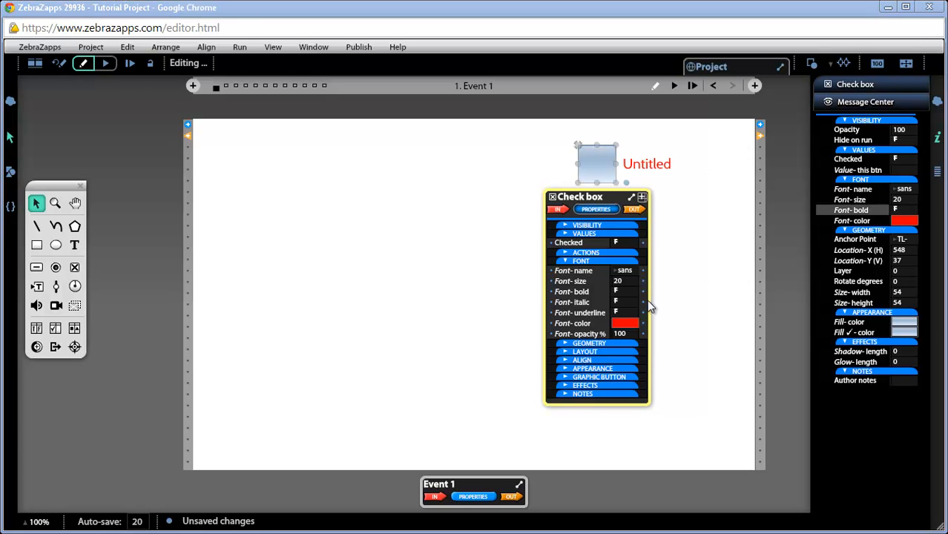
# - Expand GEOMETRY and set the checkbox width to 50, height following at 50
pyautogui.click(589, 269)
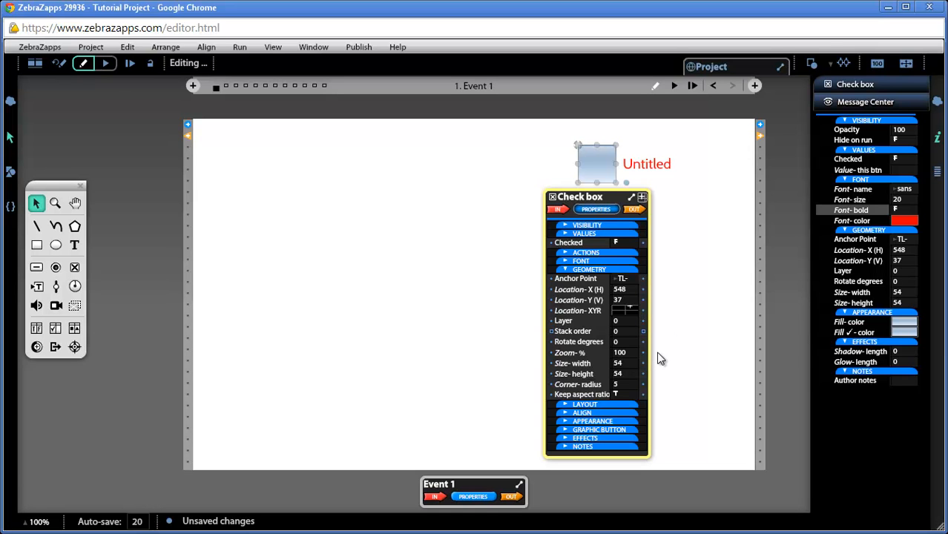
pyautogui.moveTo(657, 379)
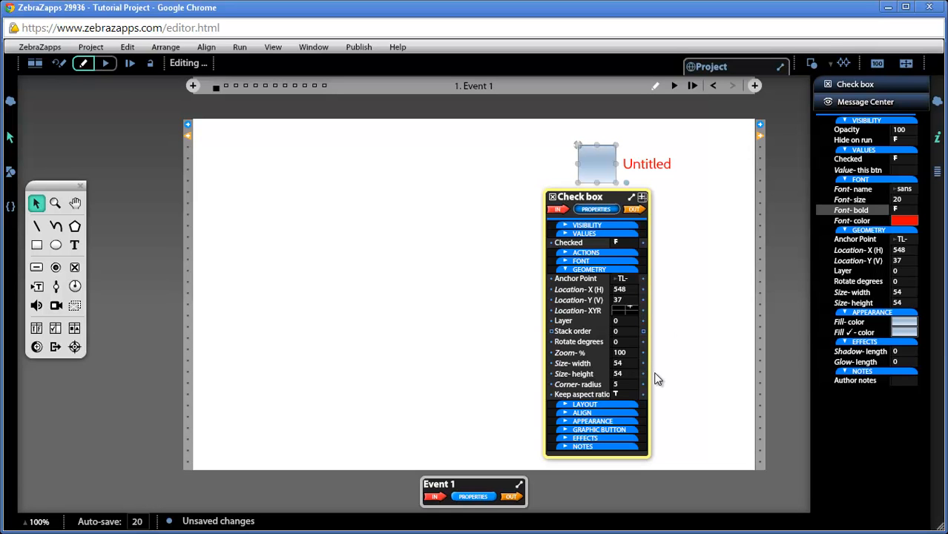
pyautogui.click(625, 363)
pyautogui.write('50')
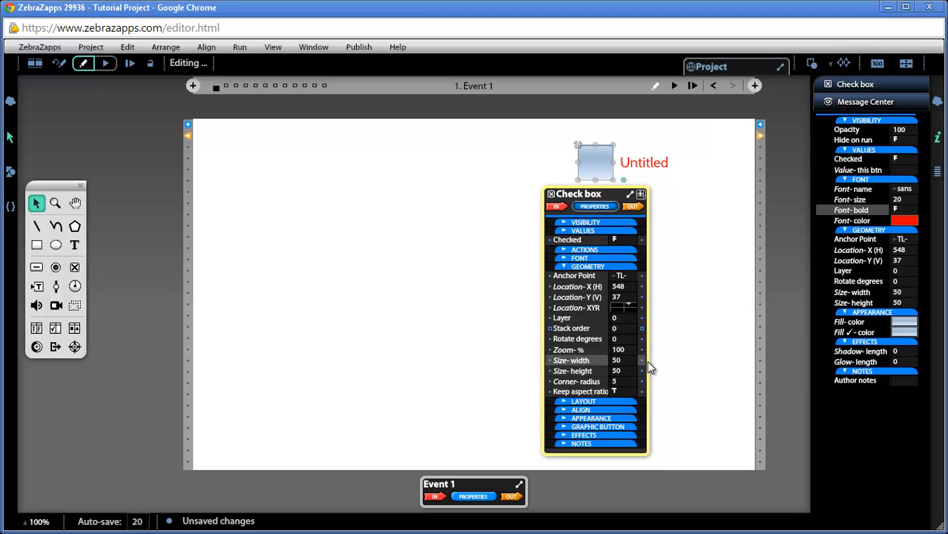
pyautogui.moveTo(651, 394)
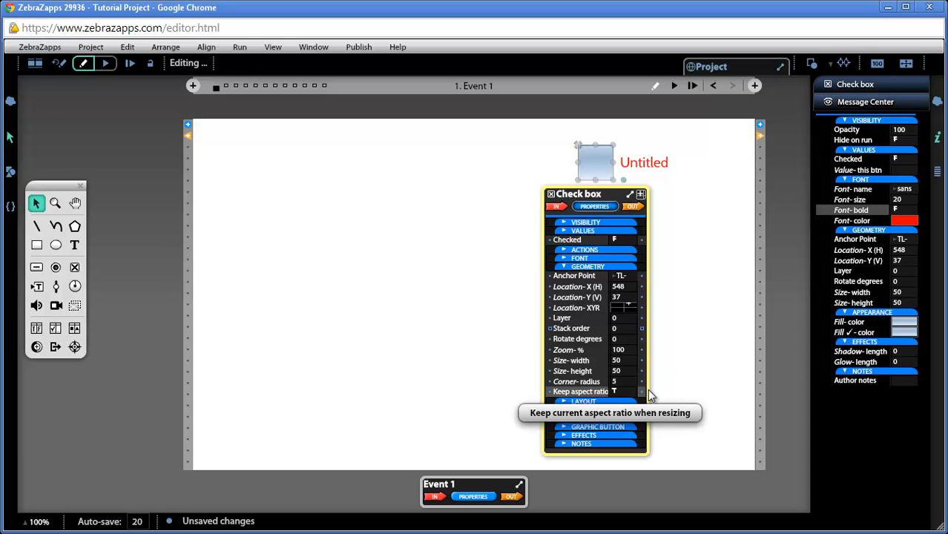
pyautogui.moveTo(660, 373)
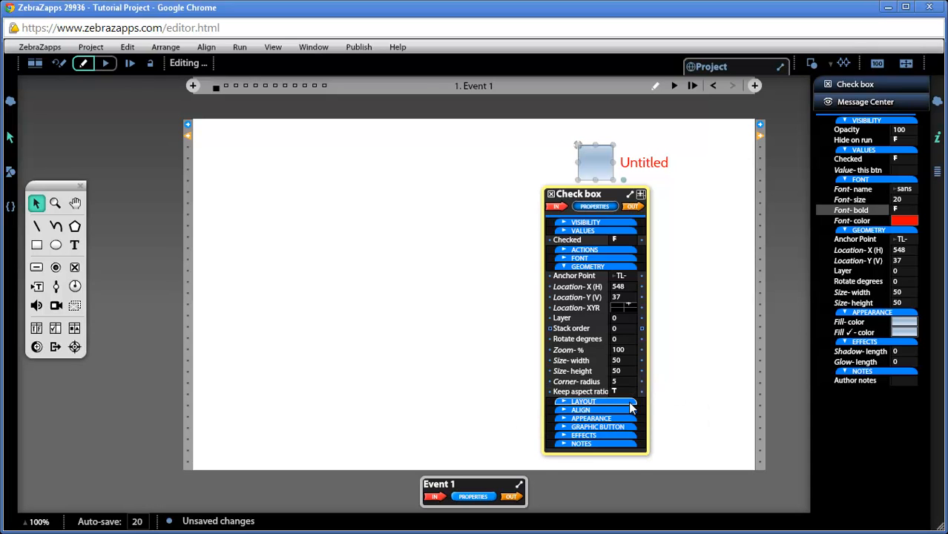
# - Expand LAYOUT and try a top-center label position, ending at center right
pyautogui.click(584, 400)
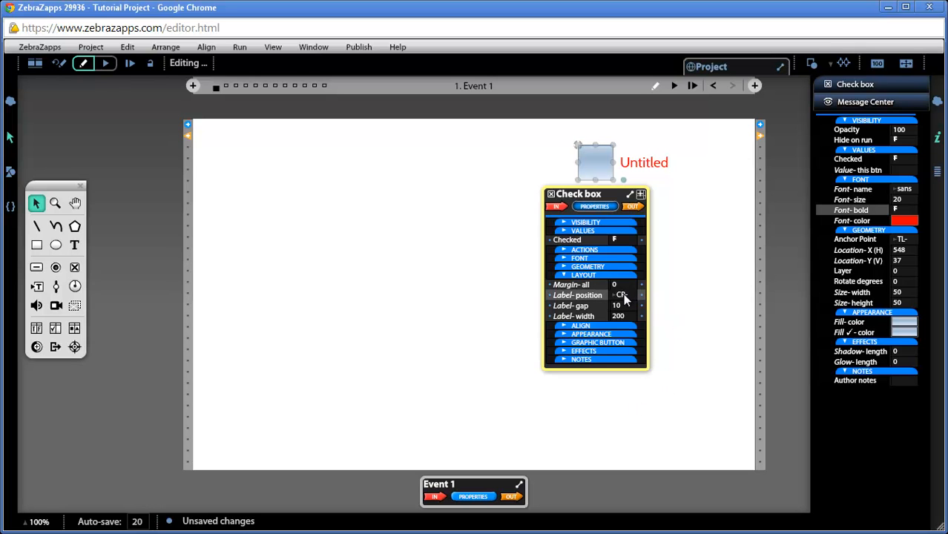
pyautogui.click(622, 294)
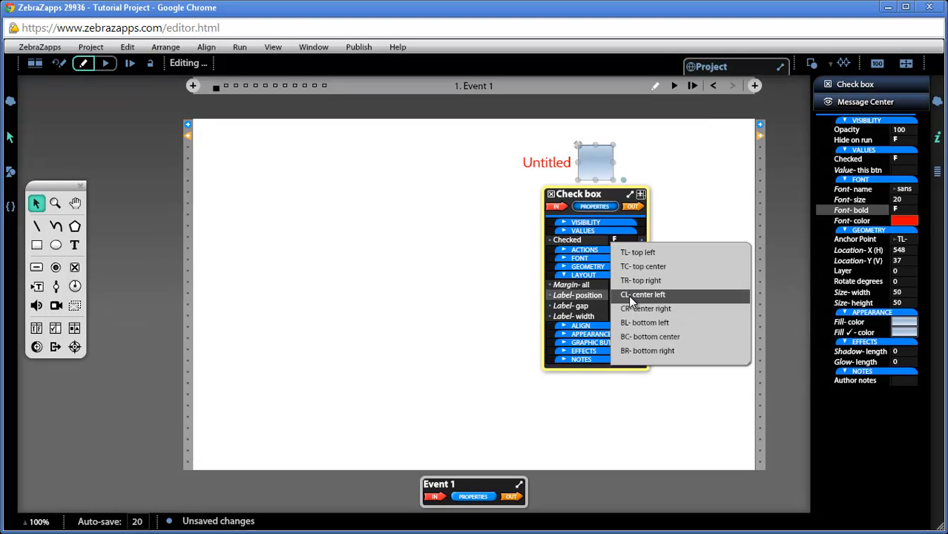
pyautogui.click(642, 266)
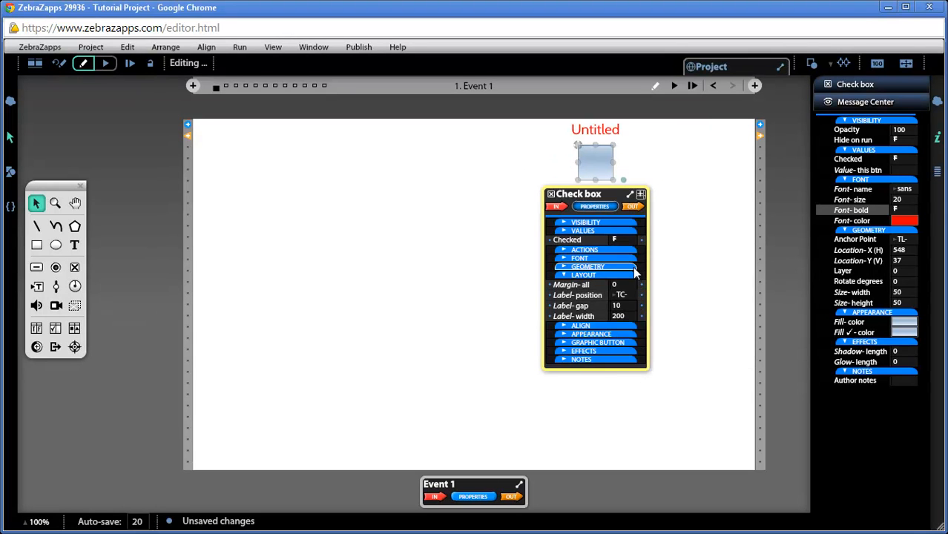
pyautogui.click(621, 295)
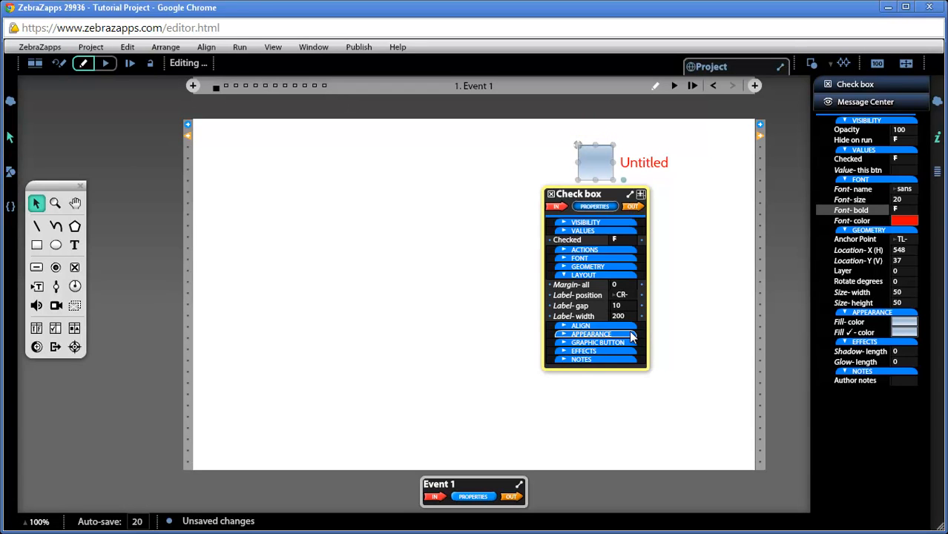
# - Expand APPEARANCE, set a blue checked fill, preview it, and make the check mark yellow
pyautogui.click(591, 334)
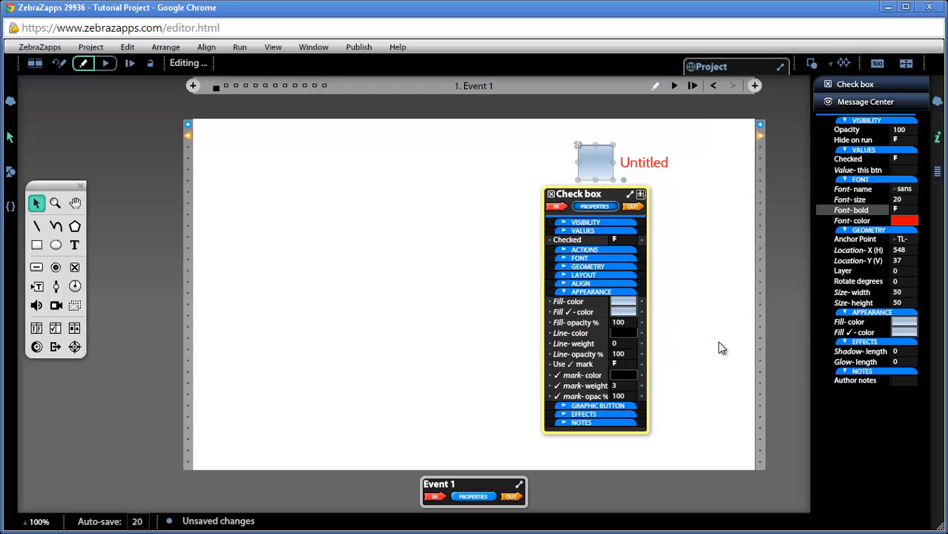
pyautogui.moveTo(652, 305)
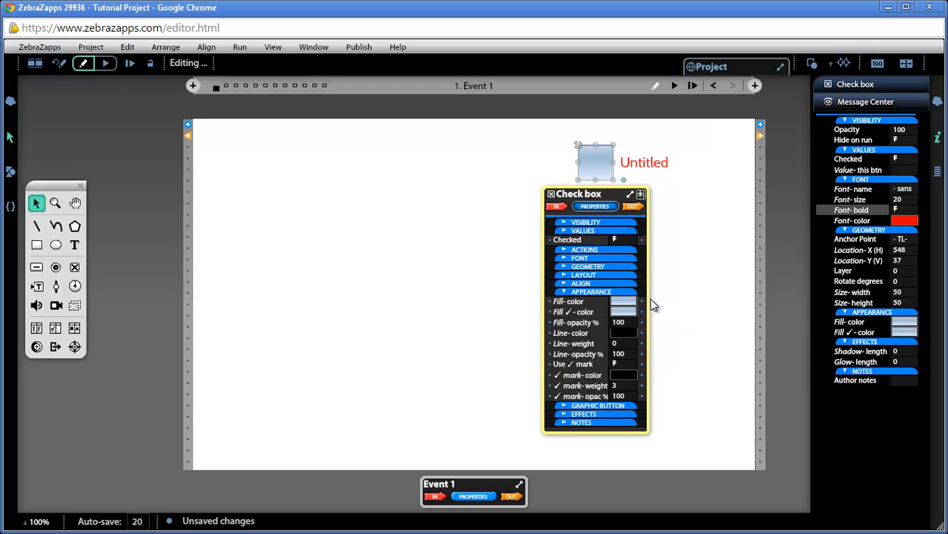
pyautogui.moveTo(654, 310)
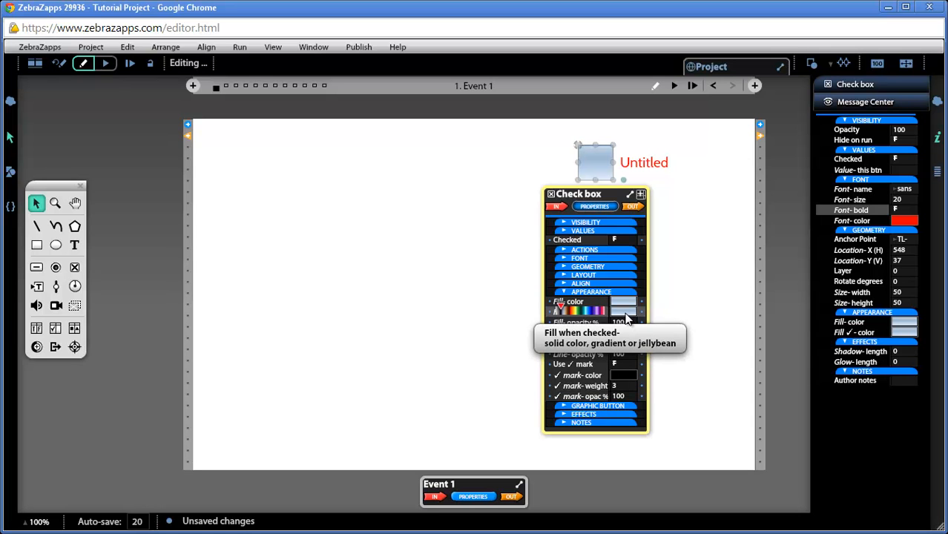
pyautogui.click(623, 301)
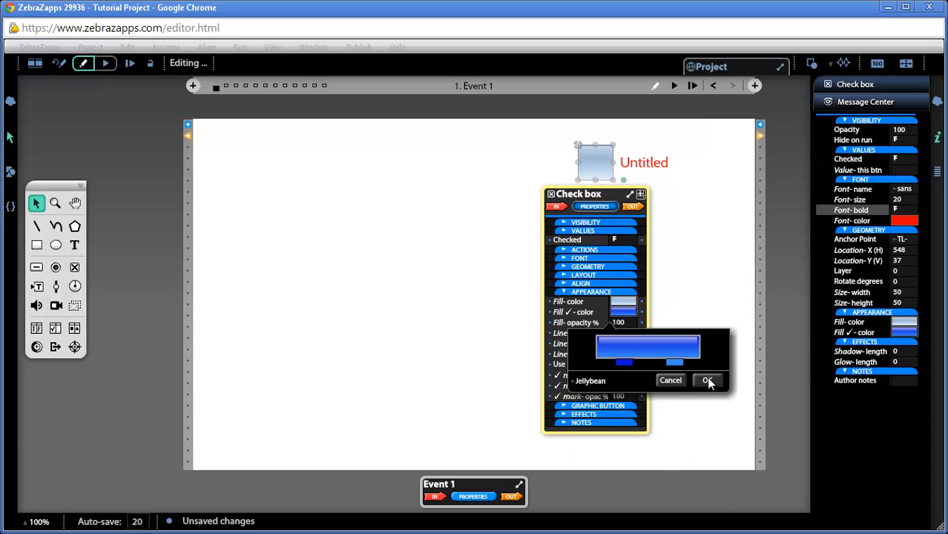
pyautogui.click(707, 381)
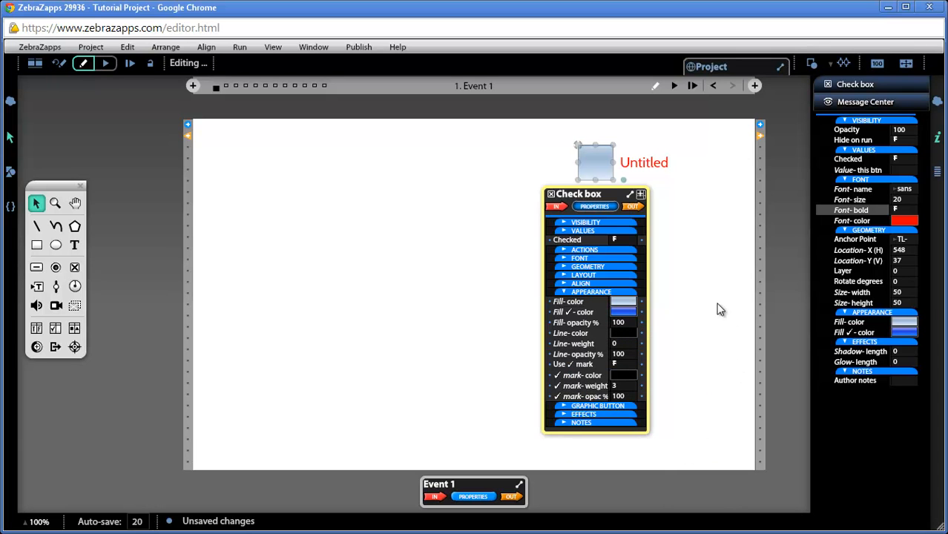
pyautogui.click(594, 162)
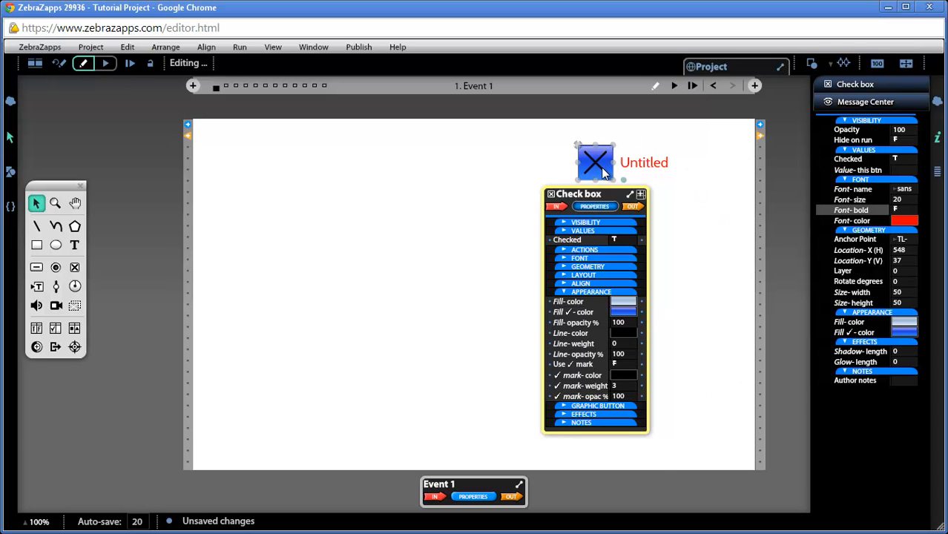
pyautogui.click(594, 162)
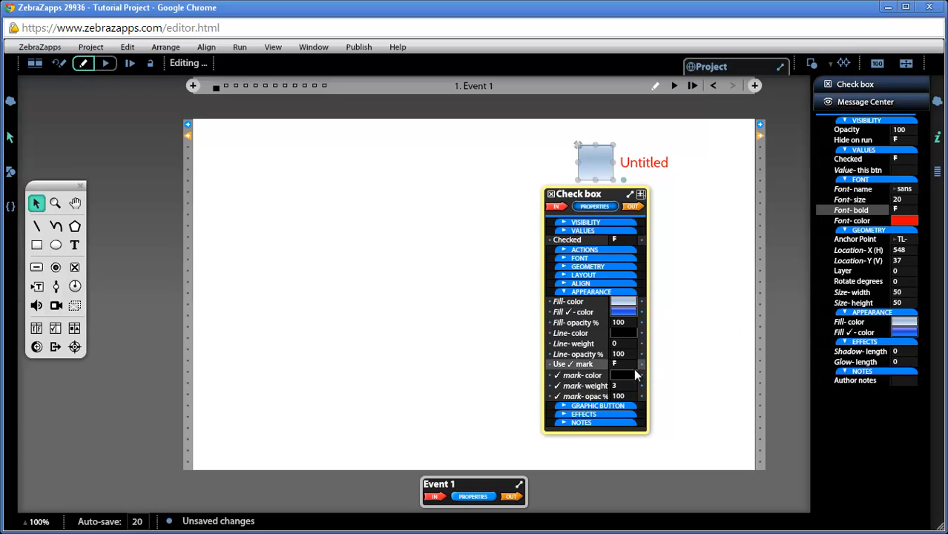
pyautogui.click(623, 374)
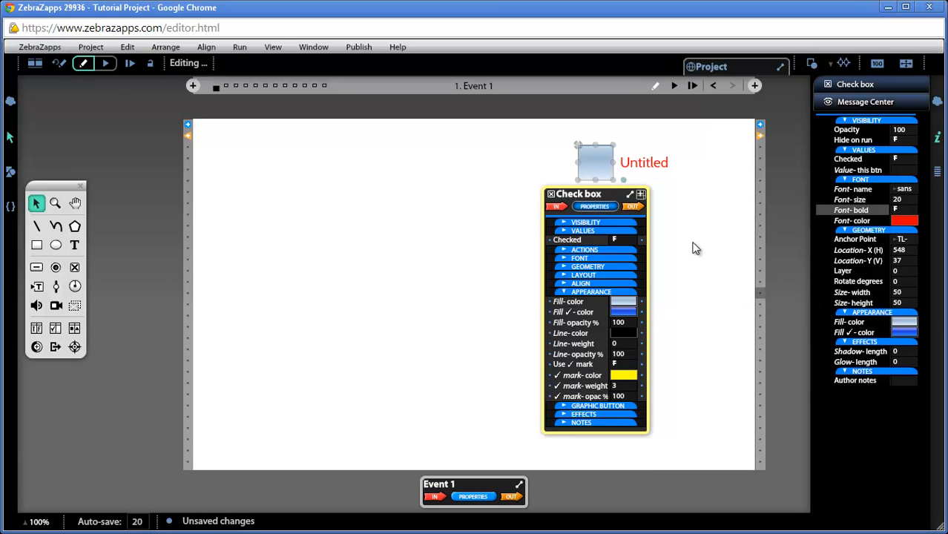
pyautogui.click(595, 162)
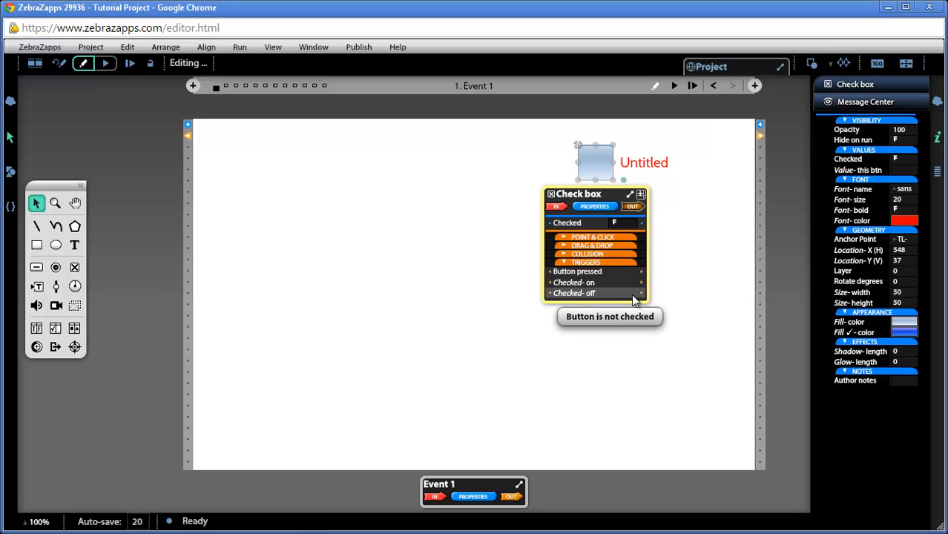
pyautogui.moveTo(612, 288)
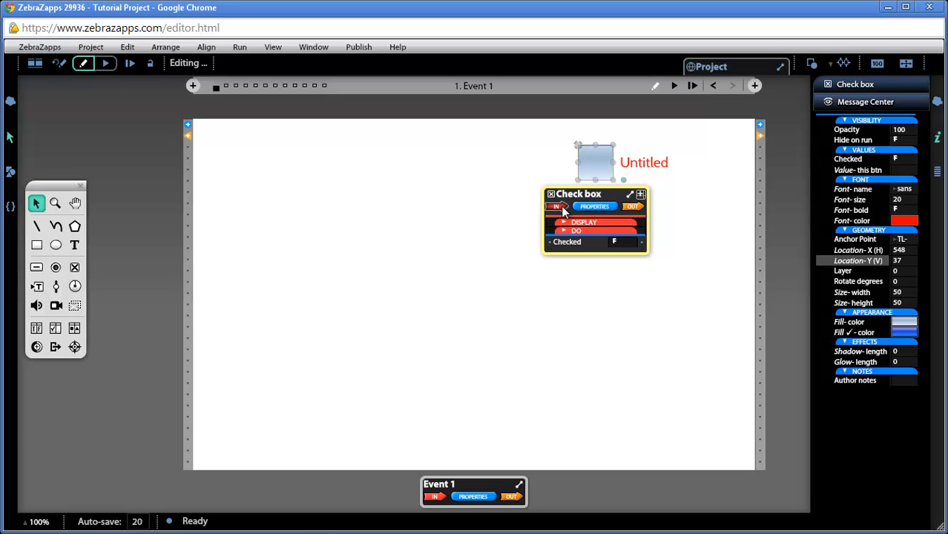
# - Expand DISPLAY and set the Show message's transition type to Zoom, then collapse Show
pyautogui.click(584, 222)
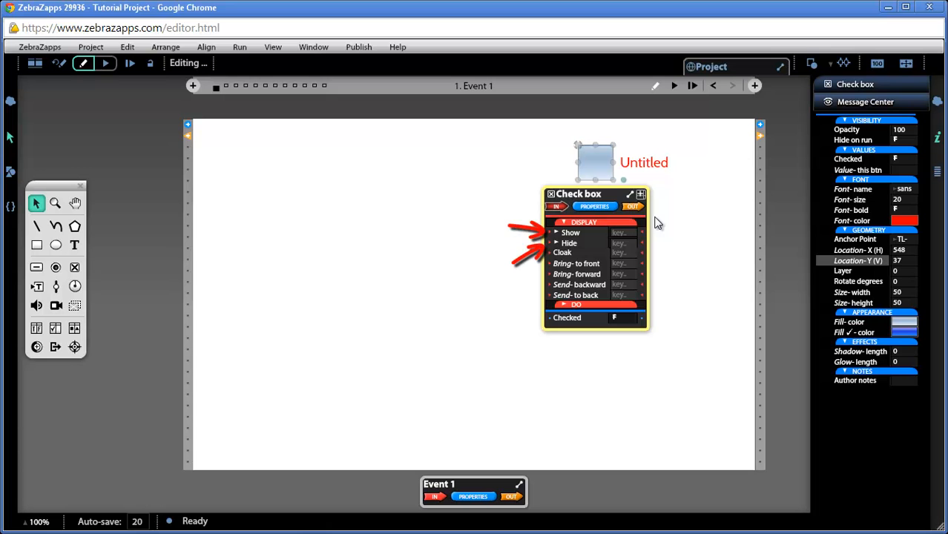
pyautogui.moveTo(651, 232)
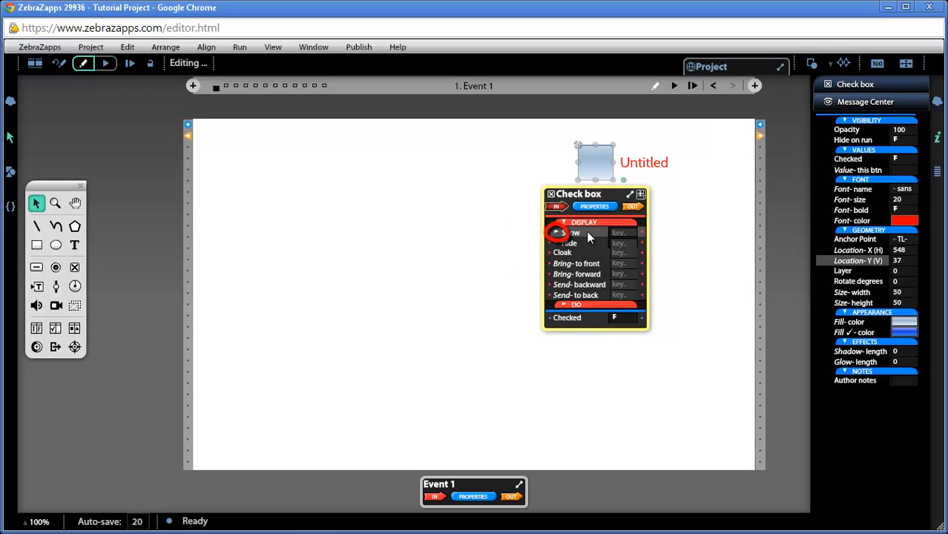
pyautogui.click(558, 233)
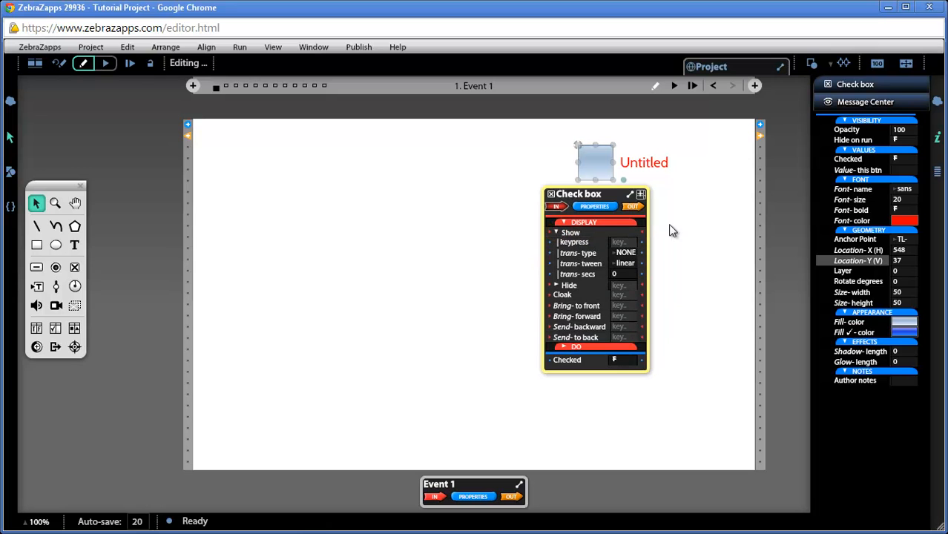
pyautogui.moveTo(668, 235)
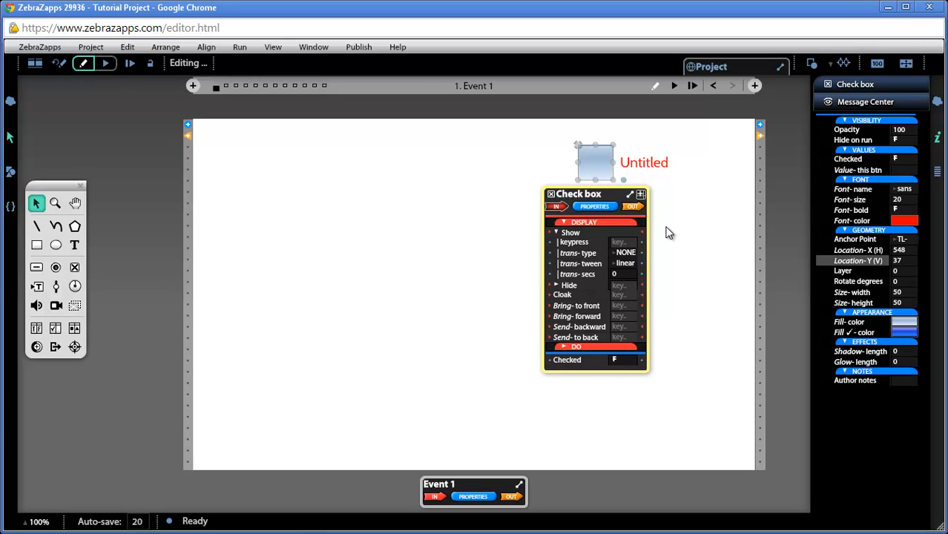
pyautogui.click(625, 252)
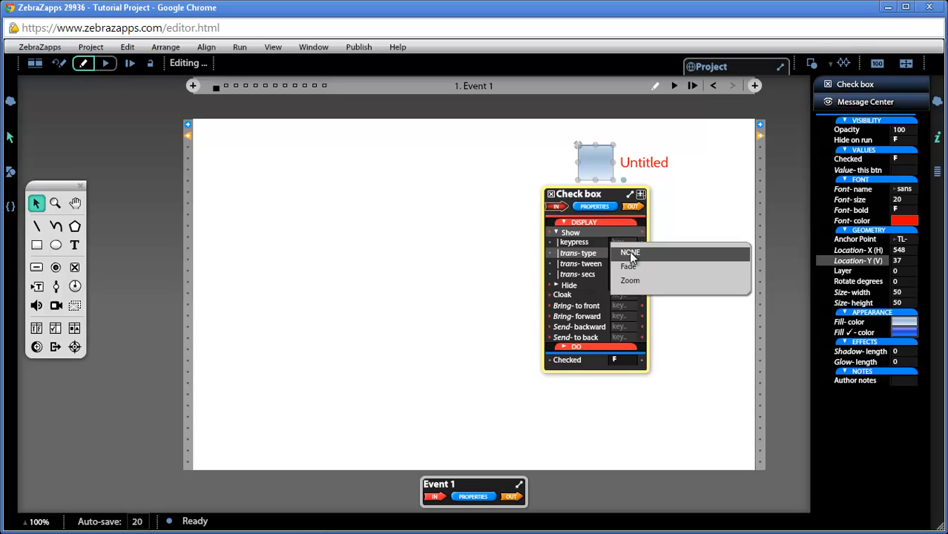
pyautogui.moveTo(628, 266)
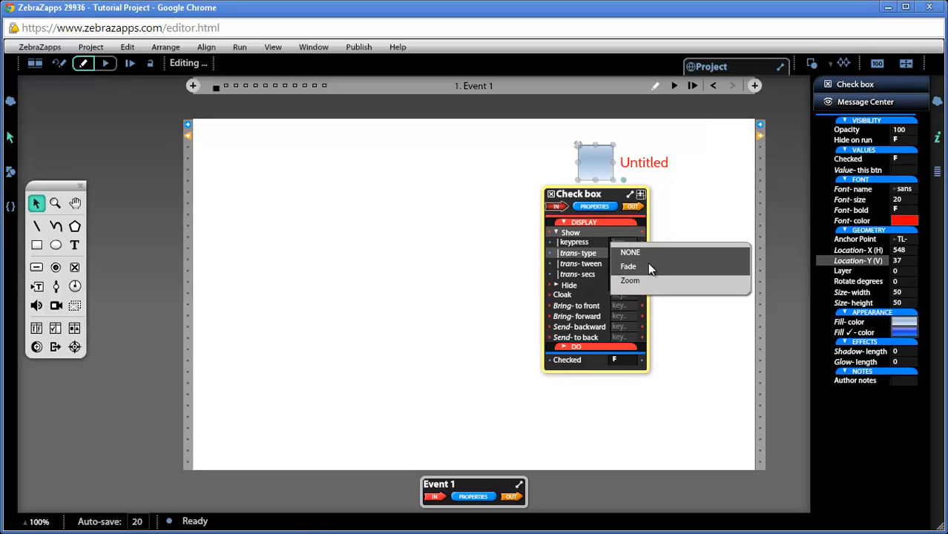
pyautogui.click(629, 280)
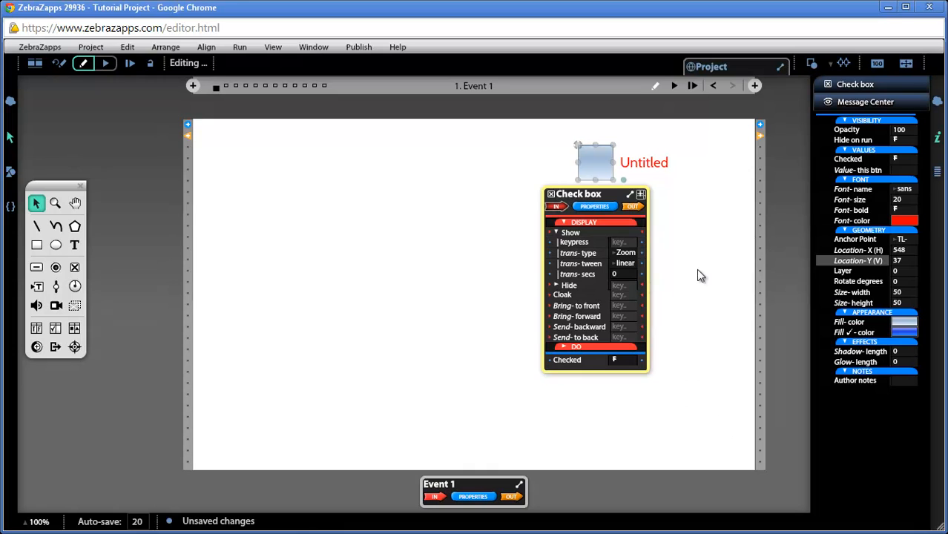
pyautogui.click(625, 273)
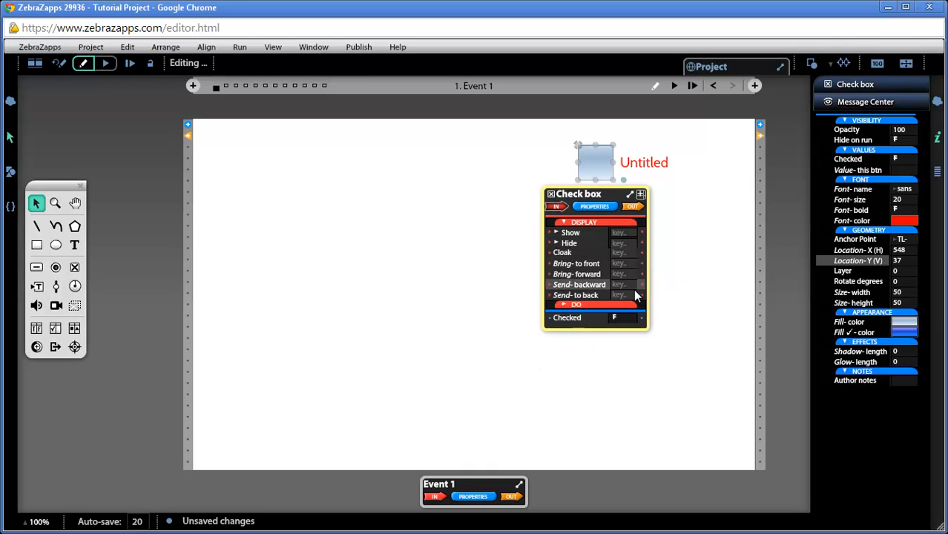
# - Expand the DO section listing power on/off, check, uncheck, toggle and reset
pyautogui.click(584, 222)
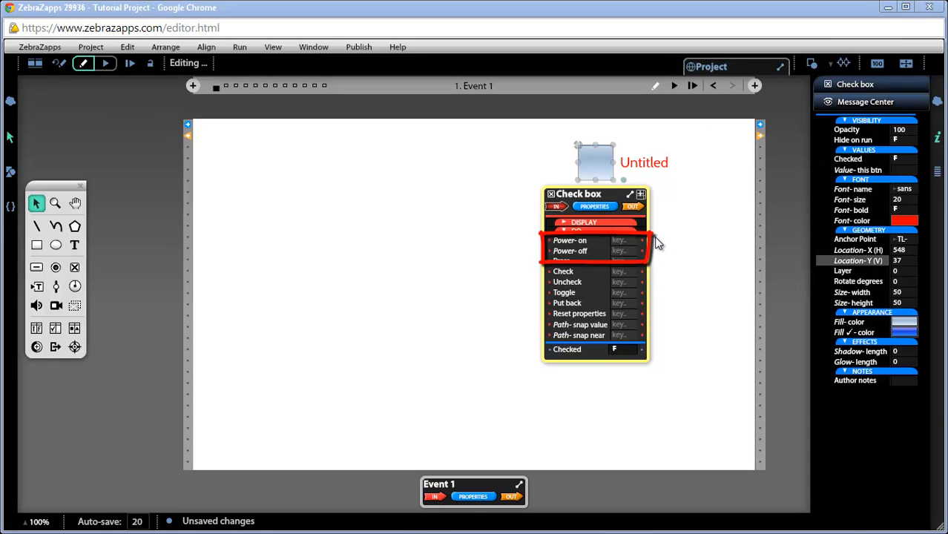
pyautogui.moveTo(657, 255)
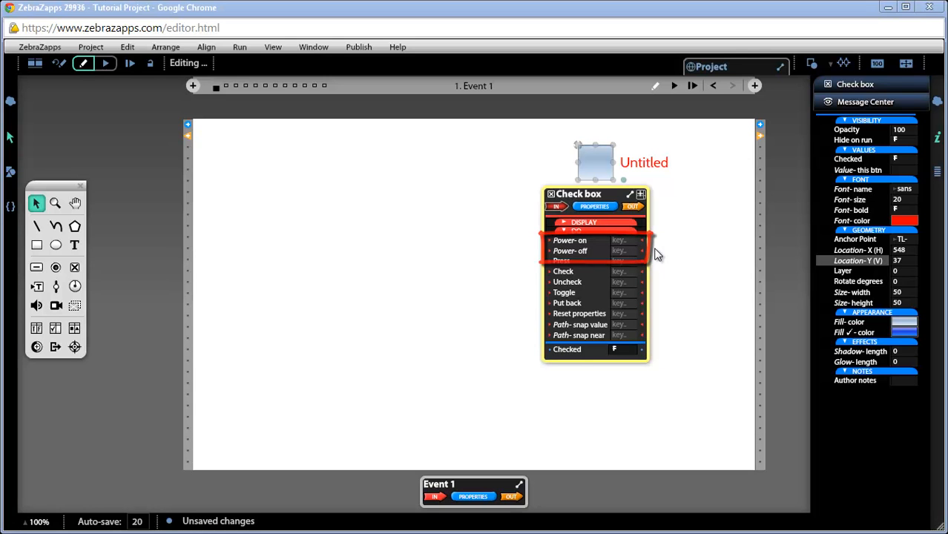